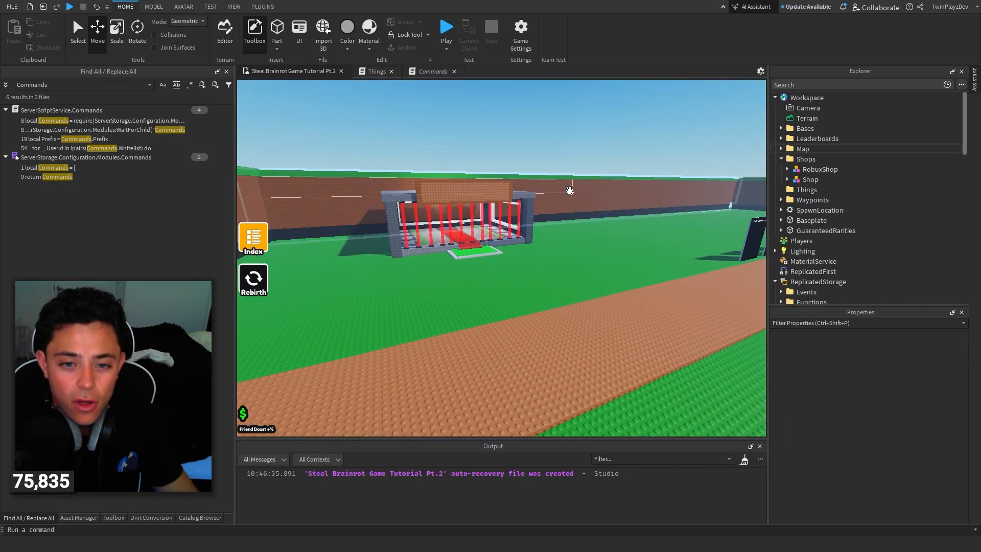
Search all scripts for "Transparency" from the Things script, listing 30 matches in 6 files
click(12, 6)
text(T)
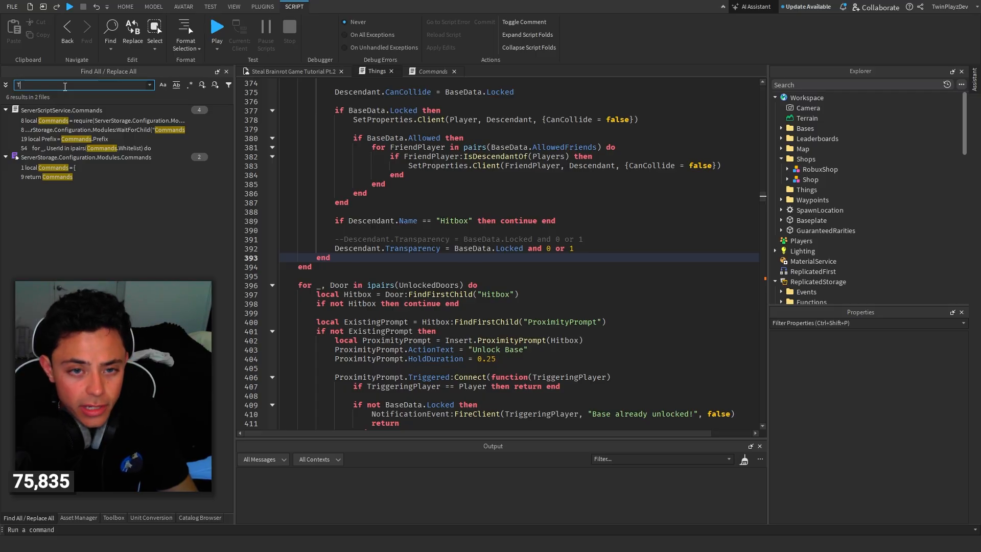
text(ransparency)
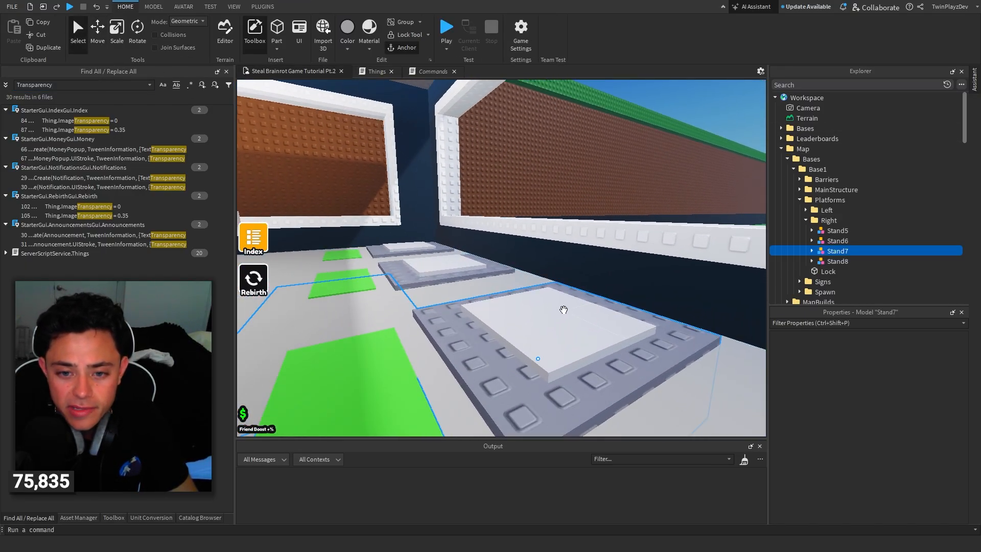
Inspect Bases > Base1 > Slots > Slot1 > Spawn in Explorer, confirming its Transparency is 1
click(812, 220)
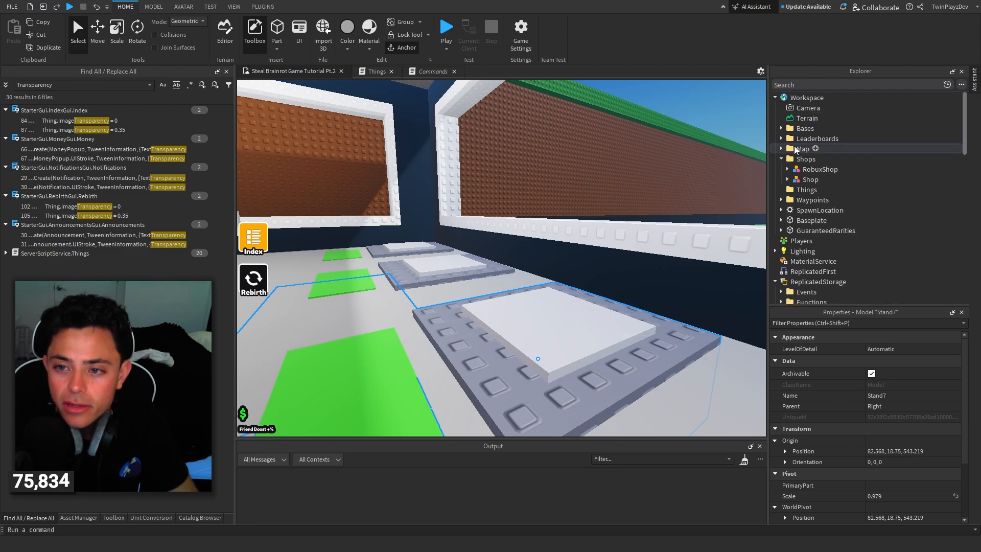
click(782, 129)
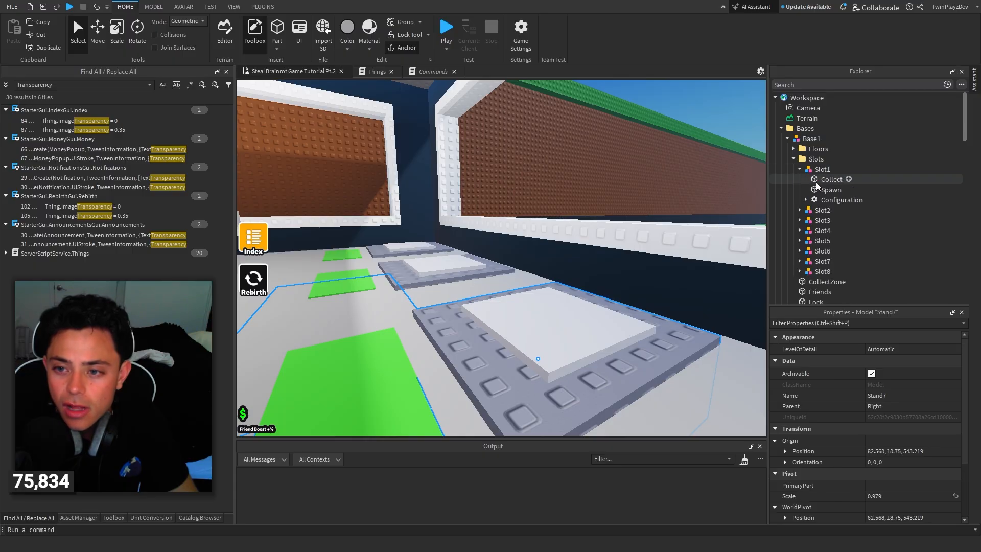
click(831, 190)
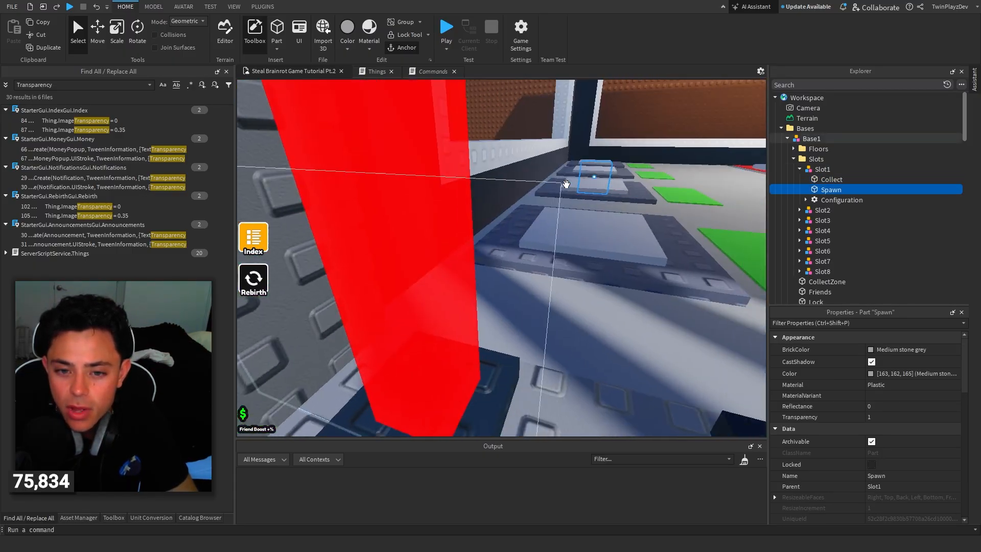
click(882, 417)
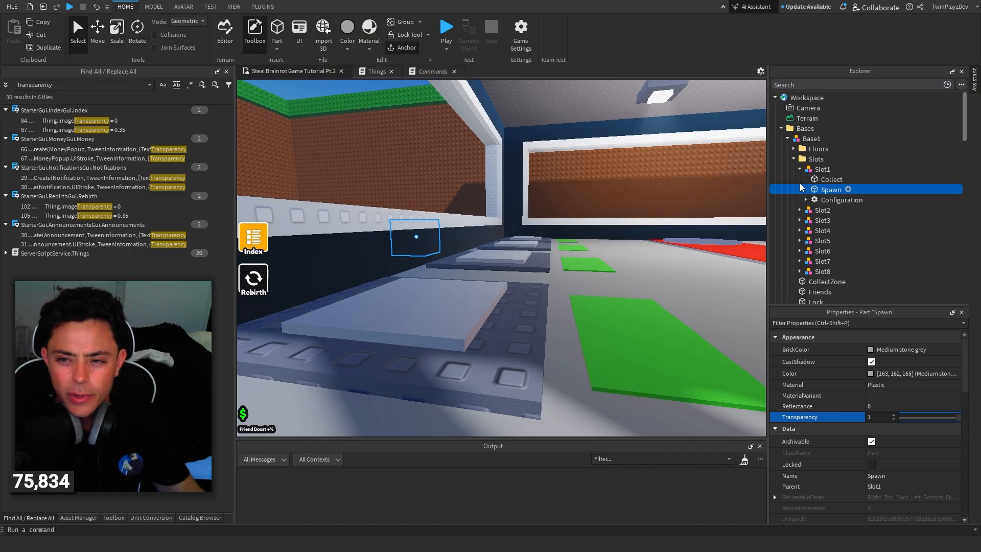
click(822, 169)
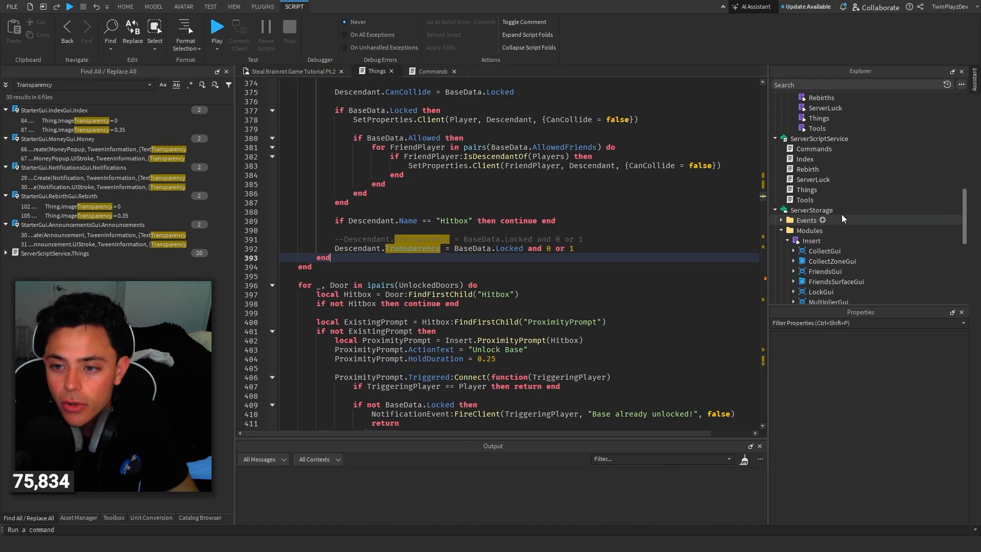
Jump from the Things search results to its line 315 slot Transparency match
click(807, 190)
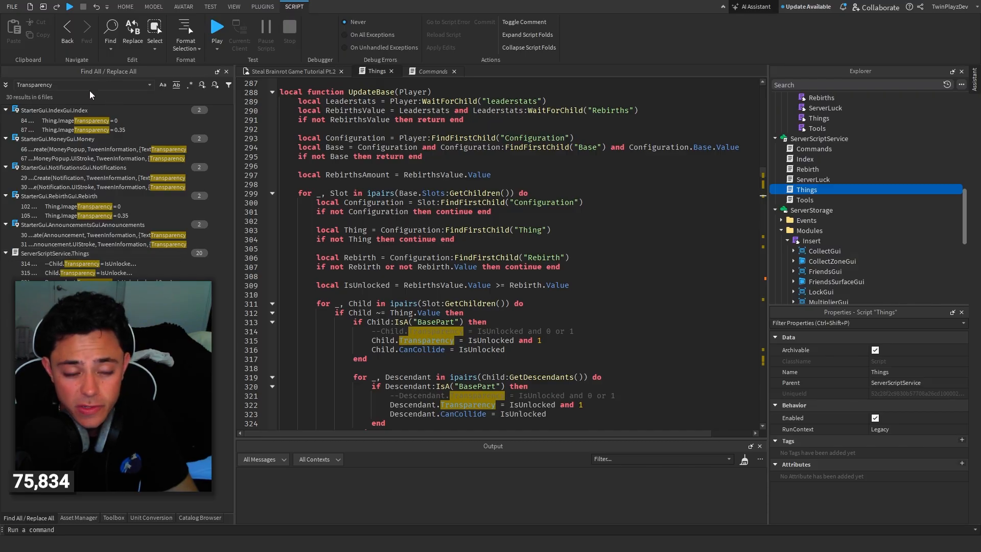
click(233, 6)
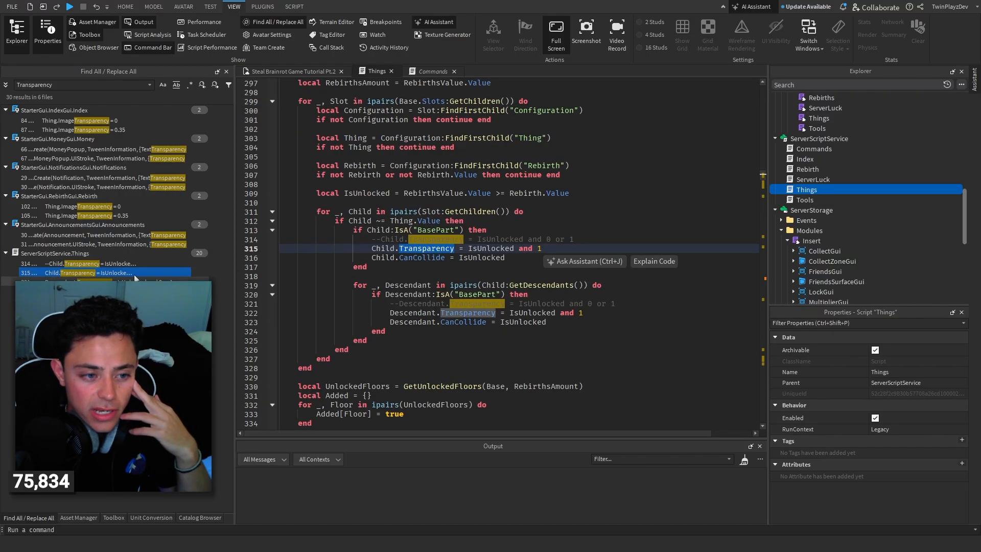
scroll(down, 3)
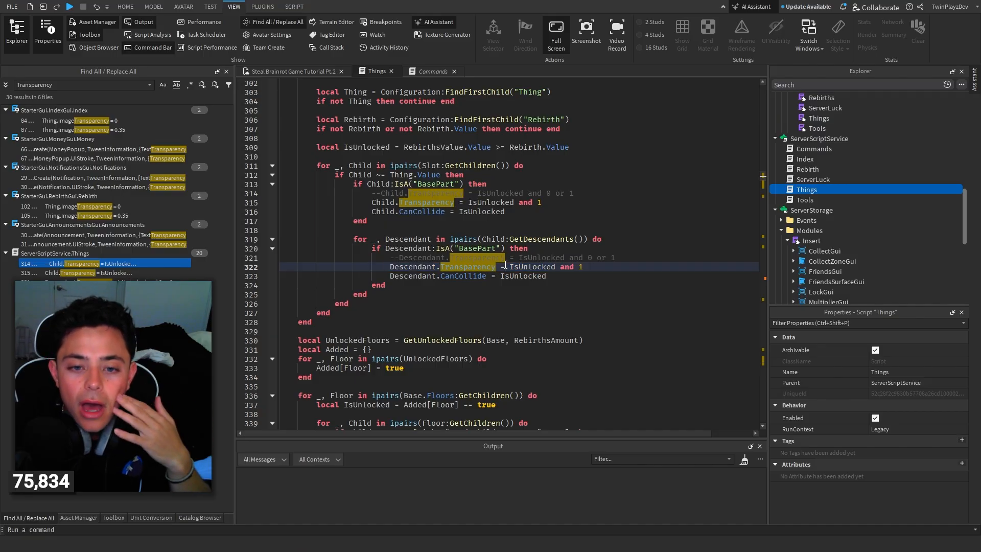
scroll(down, 3)
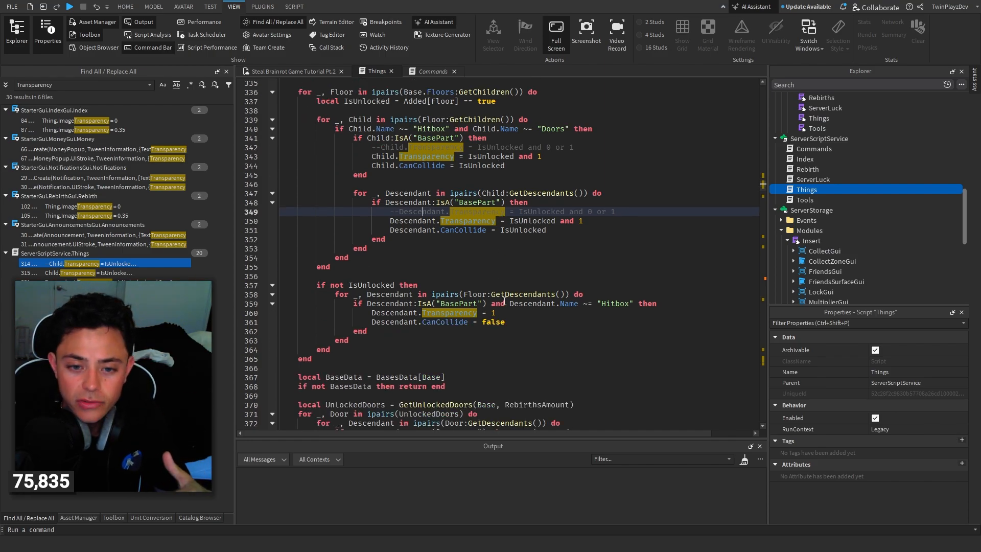
mouse_move(565, 221)
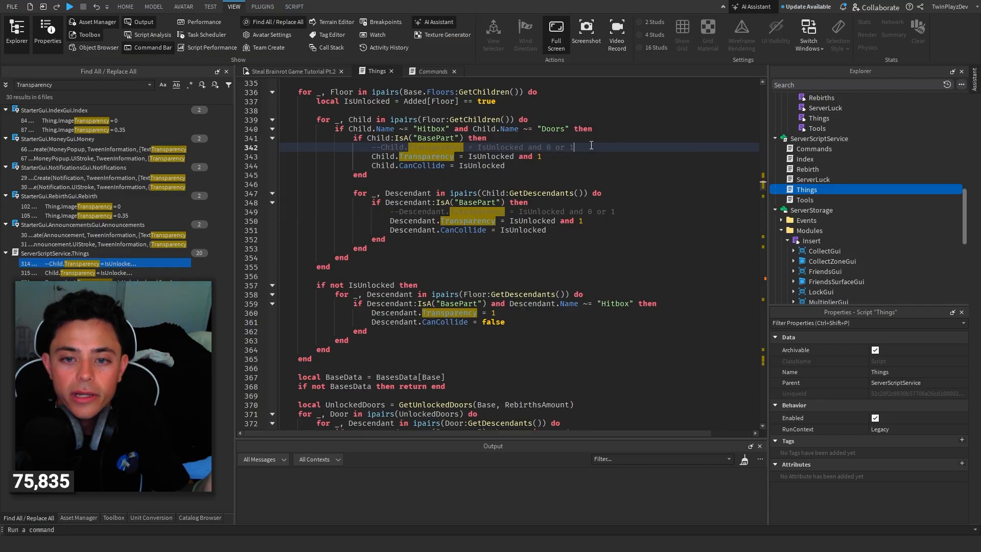
scroll(down, 3)
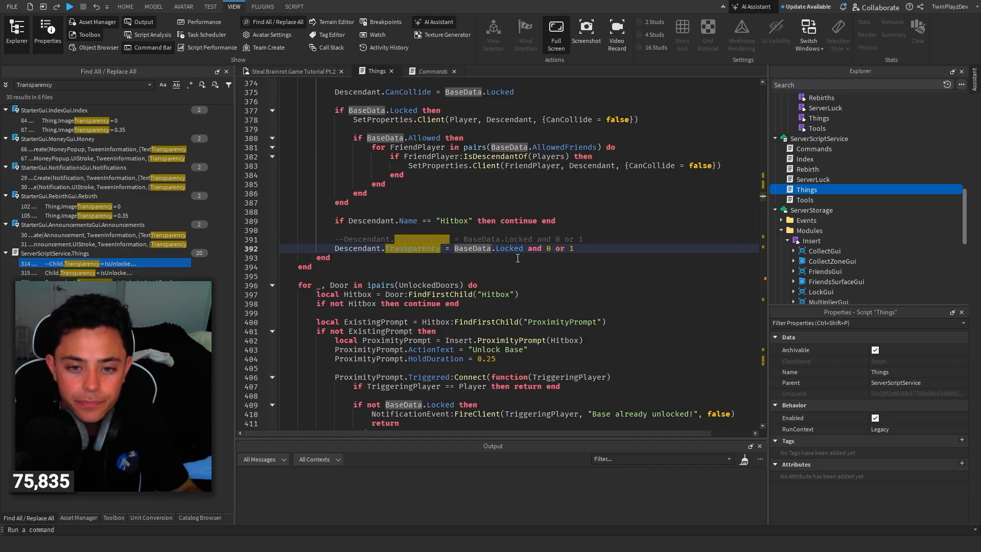
Complete the door-descendant line near 571 as "Descendant.Transparency = 1" and review the rest of the script
scroll(down, 3)
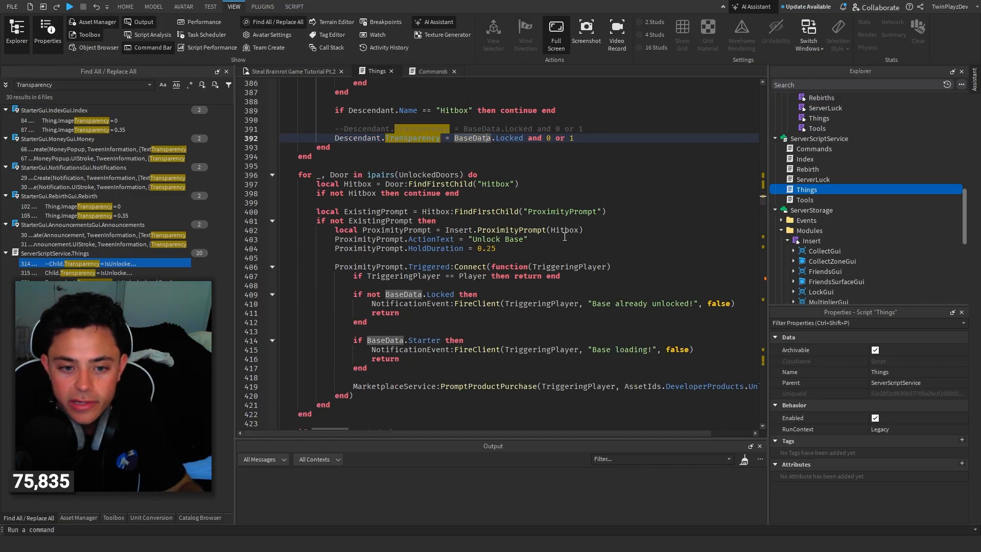
scroll(down, 3)
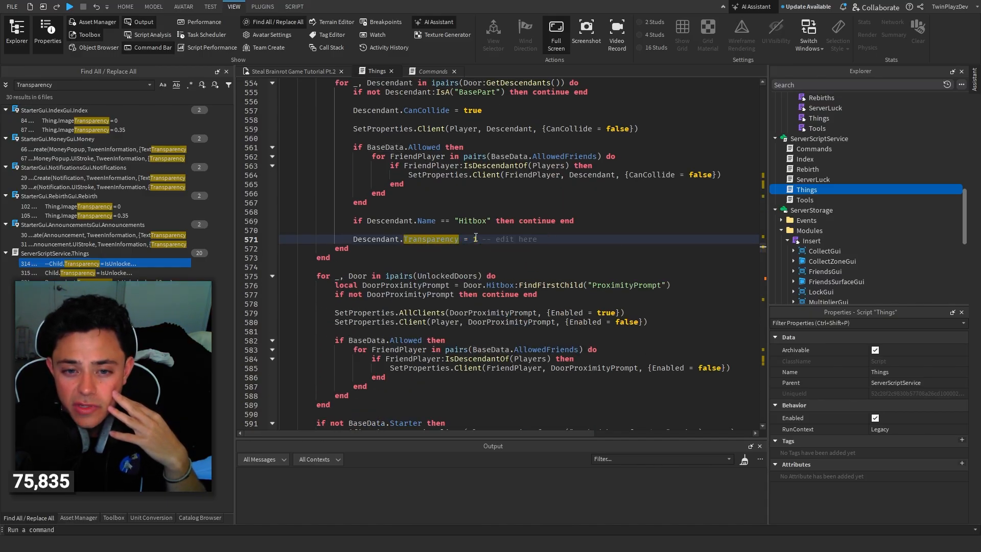
text(1)
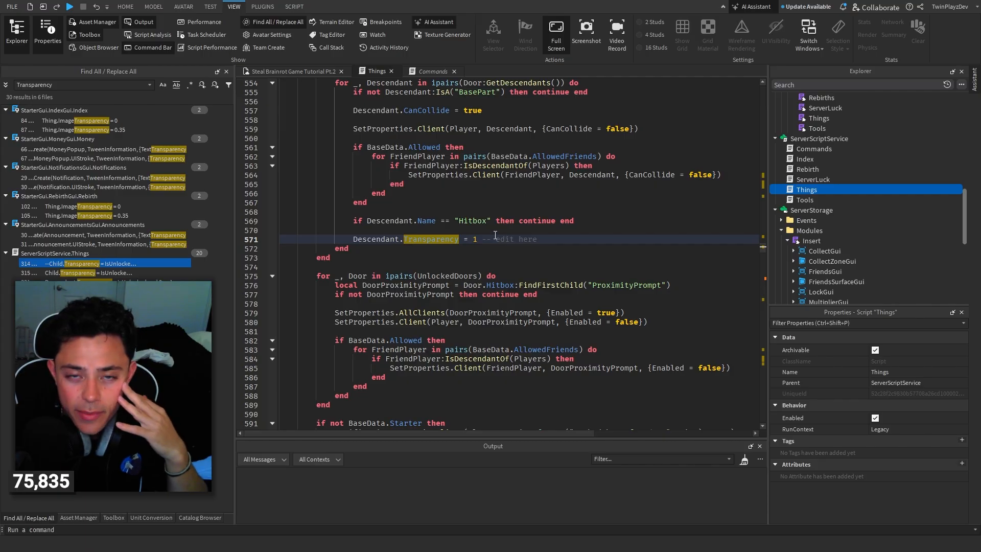
scroll(down, 3)
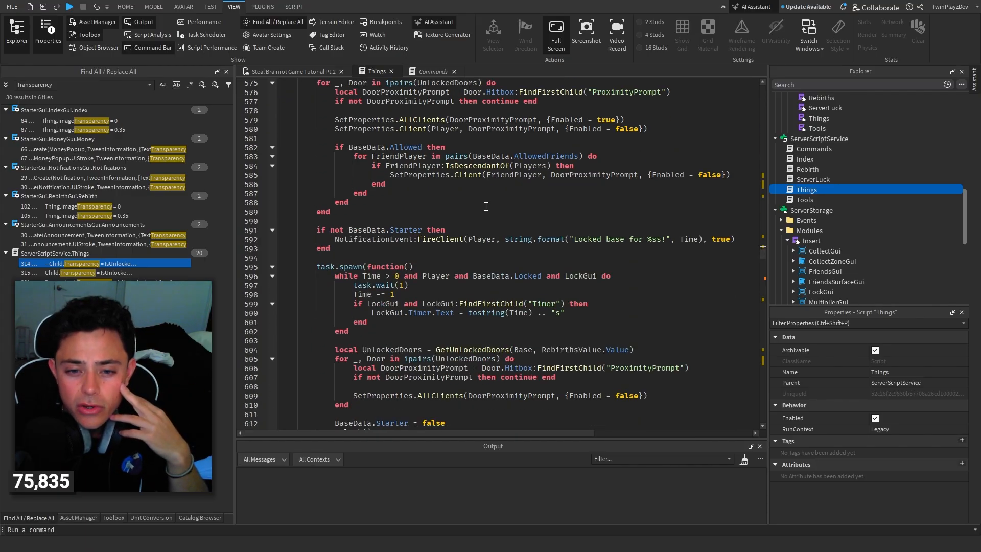
scroll(down, 3)
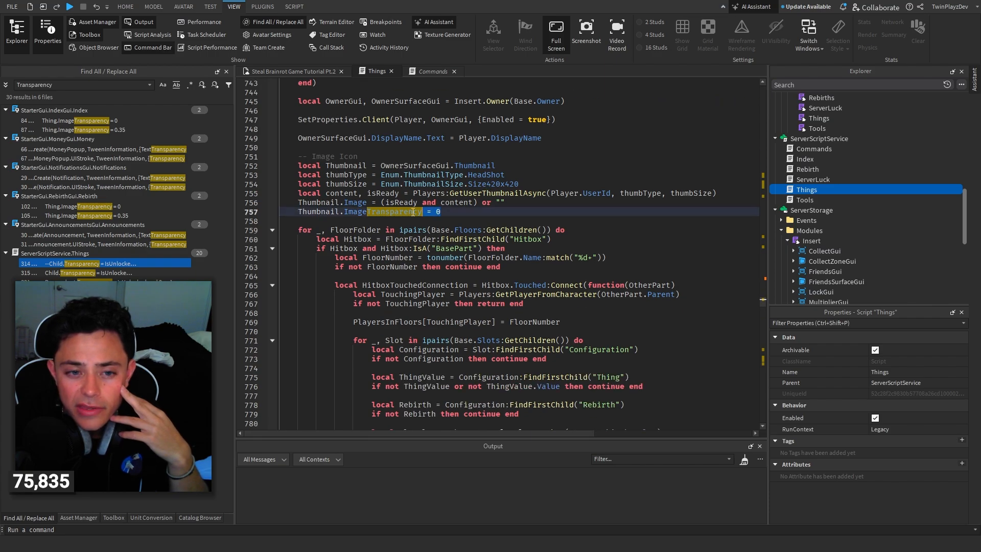
scroll(down, 3)
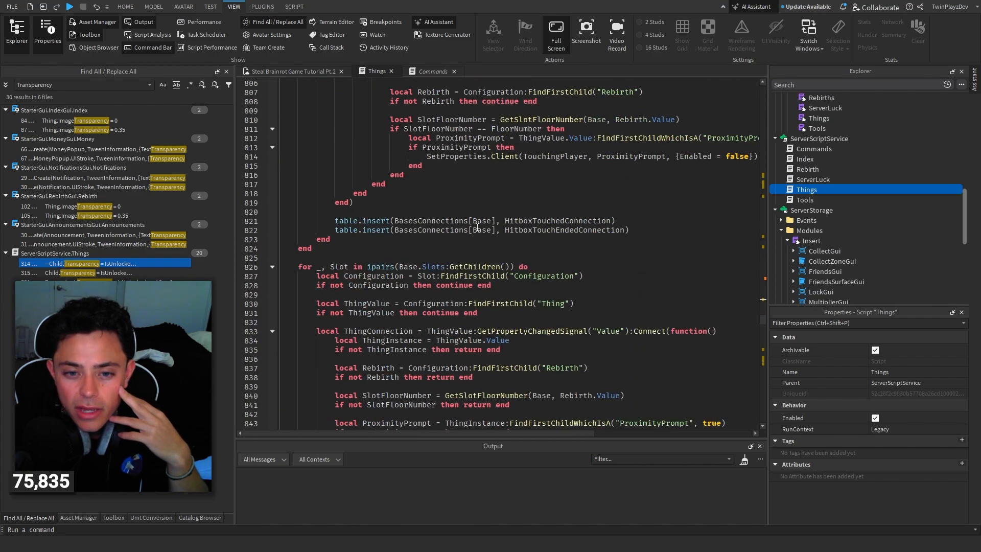
scroll(down, 3)
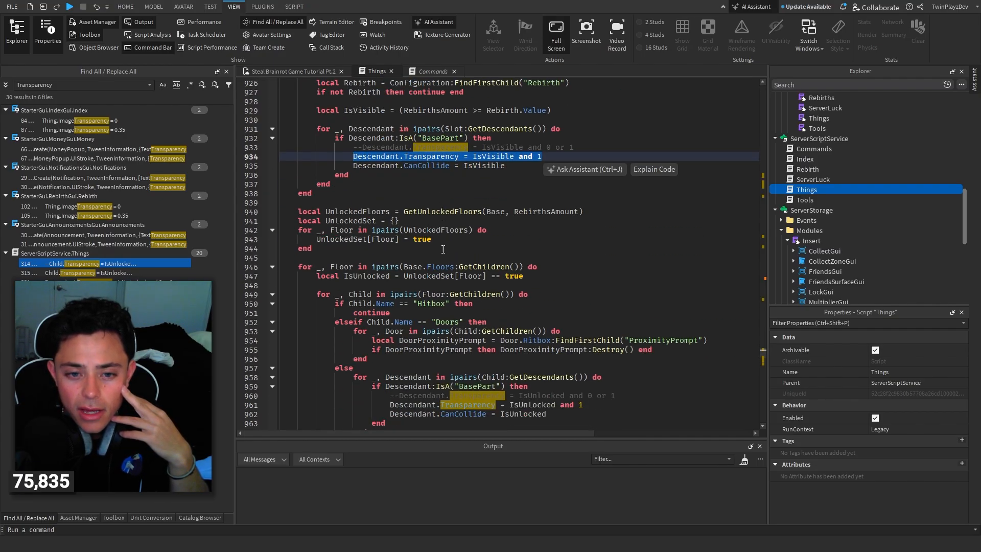
scroll(down, 3)
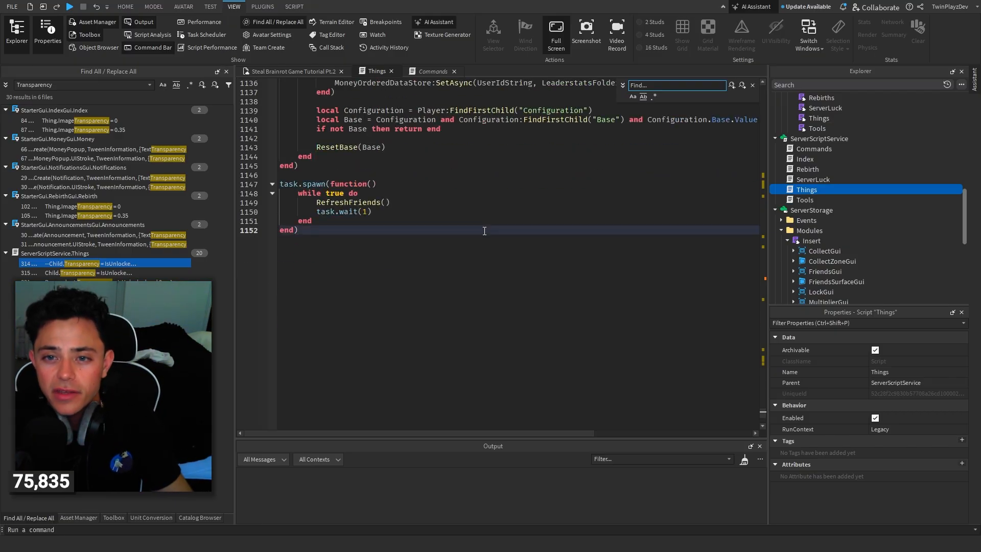
Step through the Things script's "Transparency" matches, then return to the place view
text(Transparency)
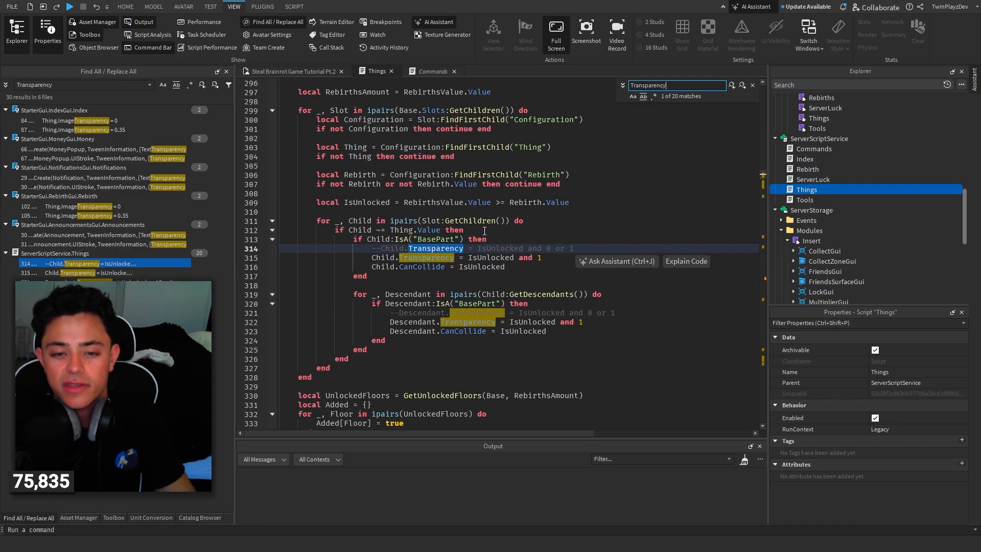
scroll(down, 3)
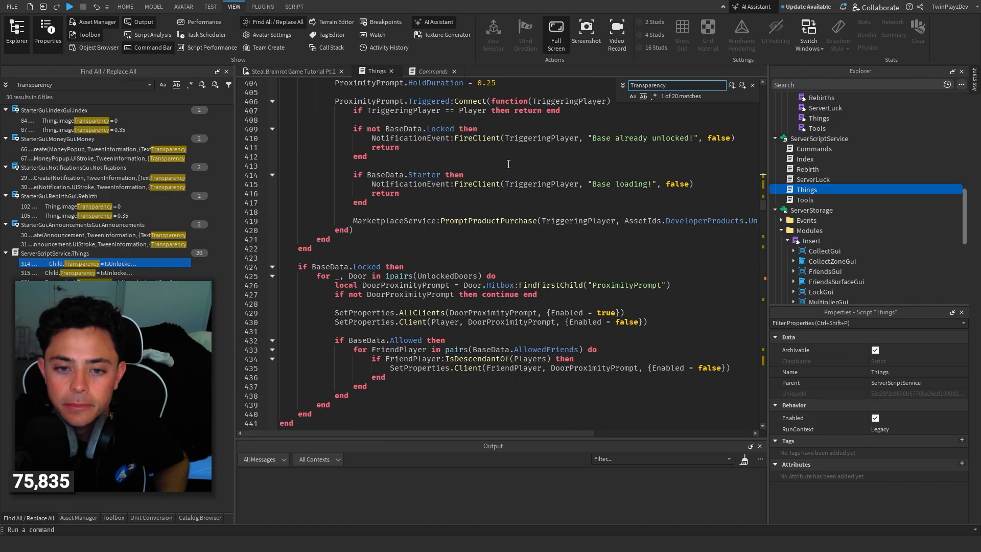
scroll(down, 3)
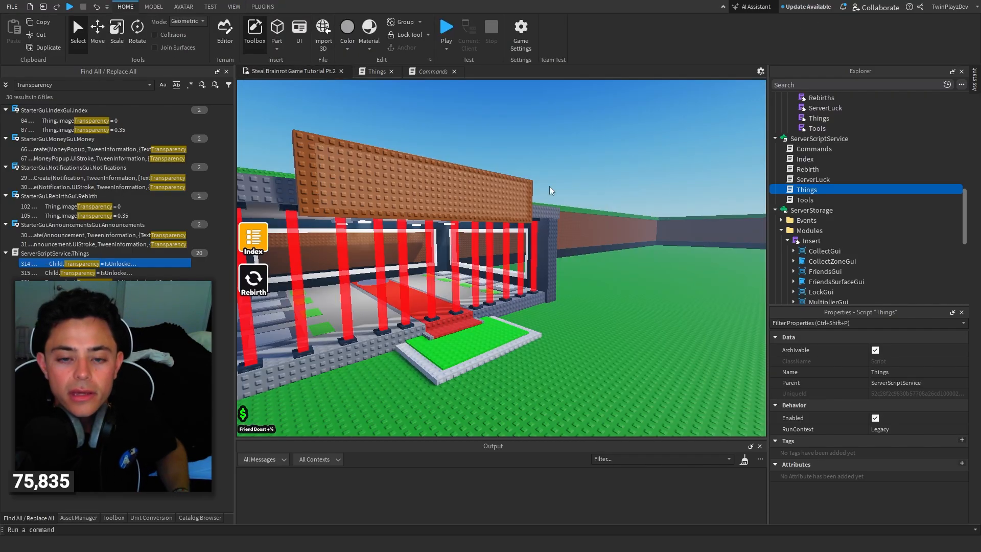
Start a Play test from the Home tab's Test group
click(447, 27)
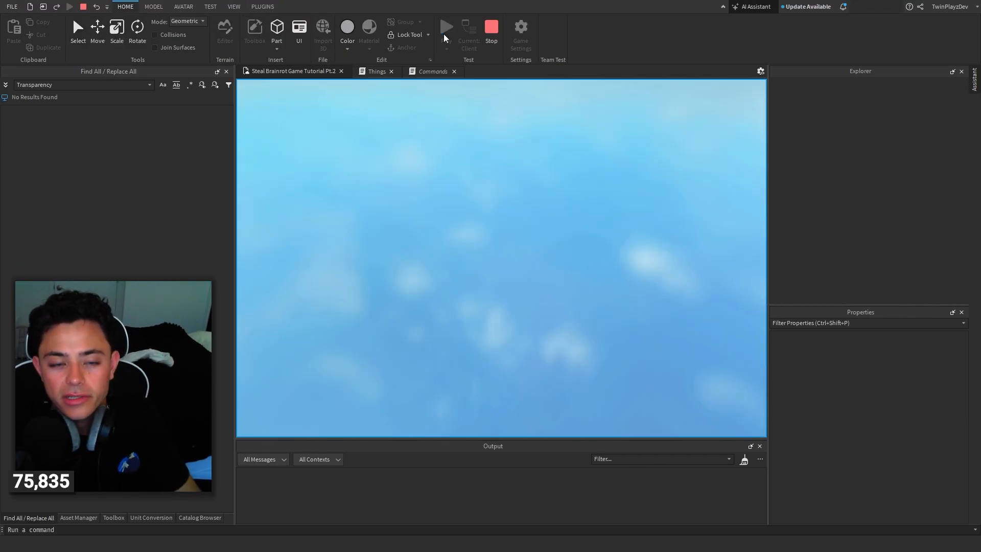
click(447, 27)
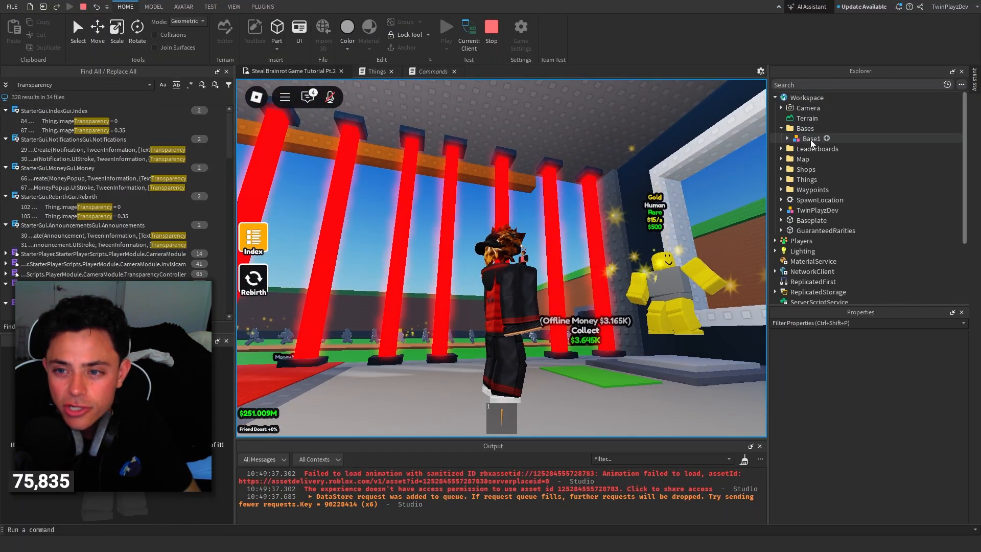
Check Slot1's Spawn and Human parts under Base1 during the playtest, then stop it
click(781, 138)
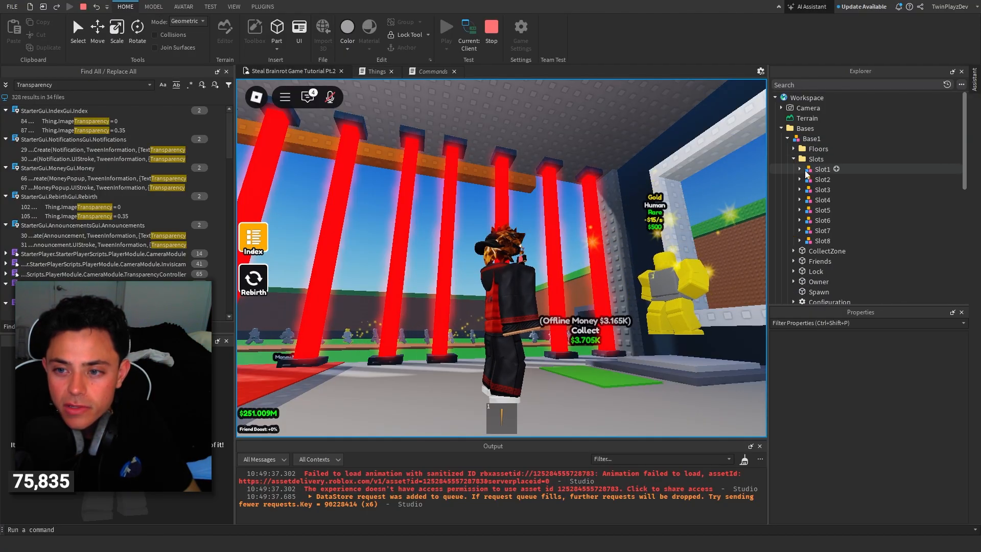
click(832, 199)
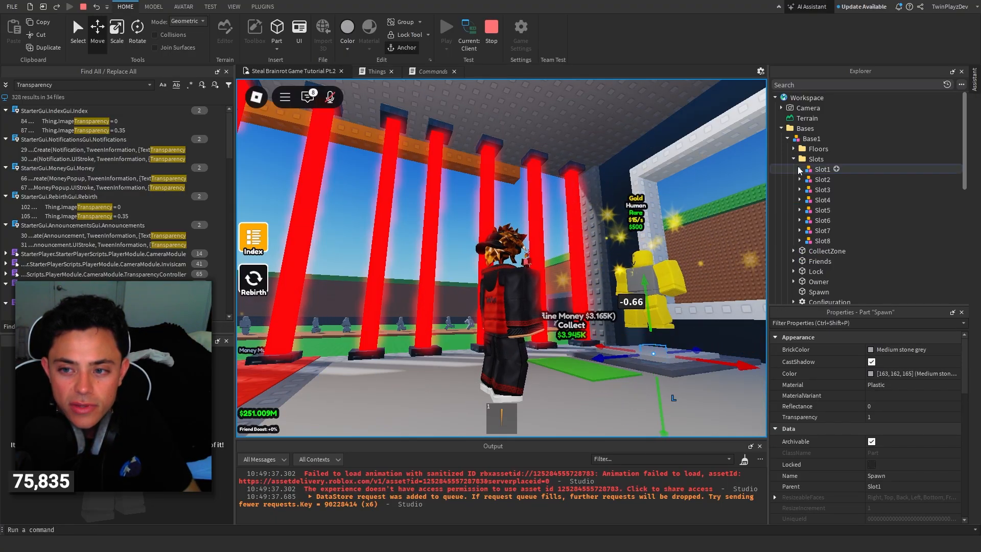
click(833, 178)
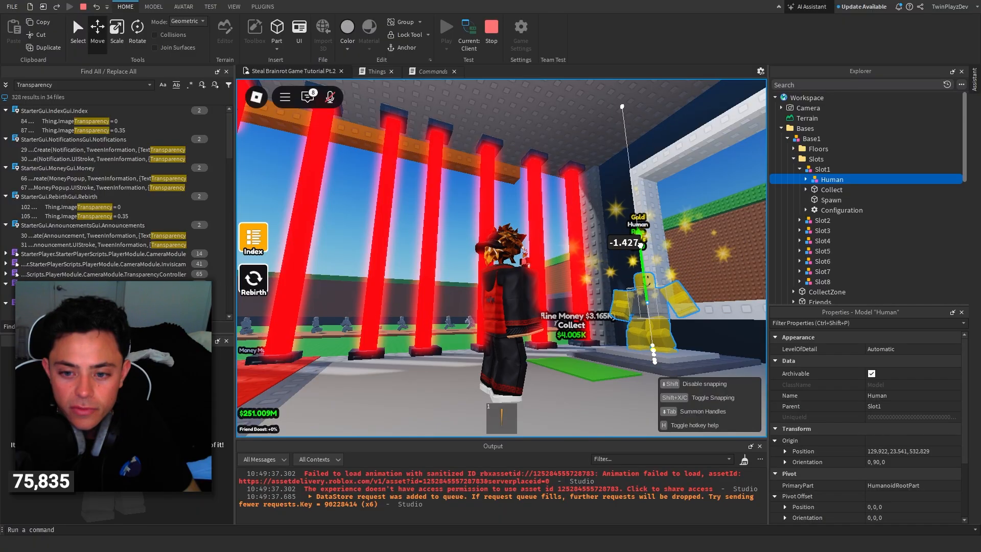
click(811, 138)
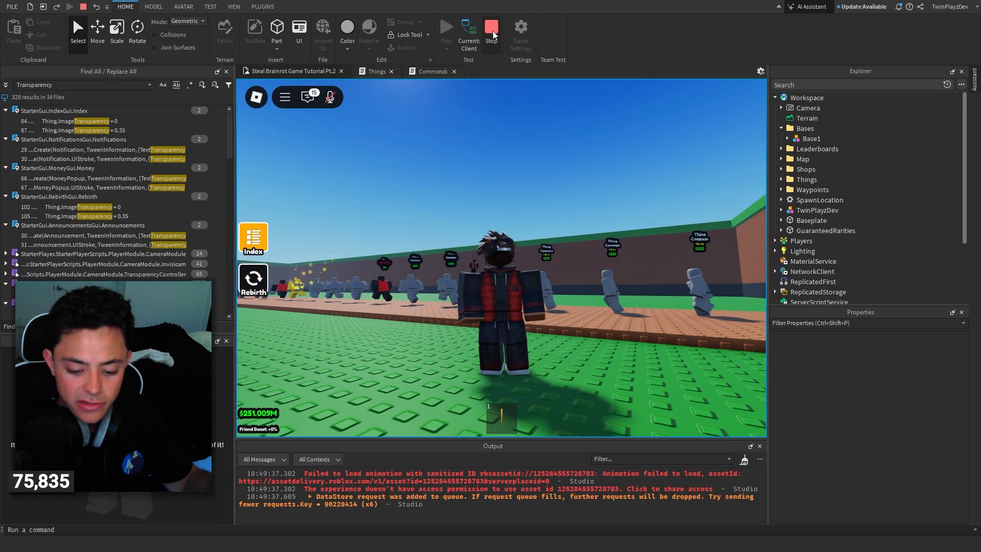
click(491, 30)
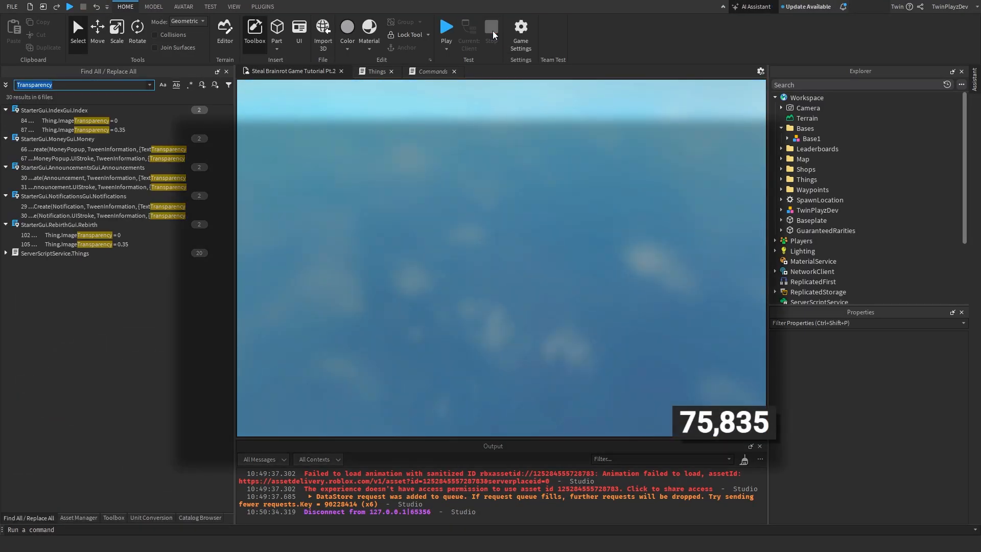